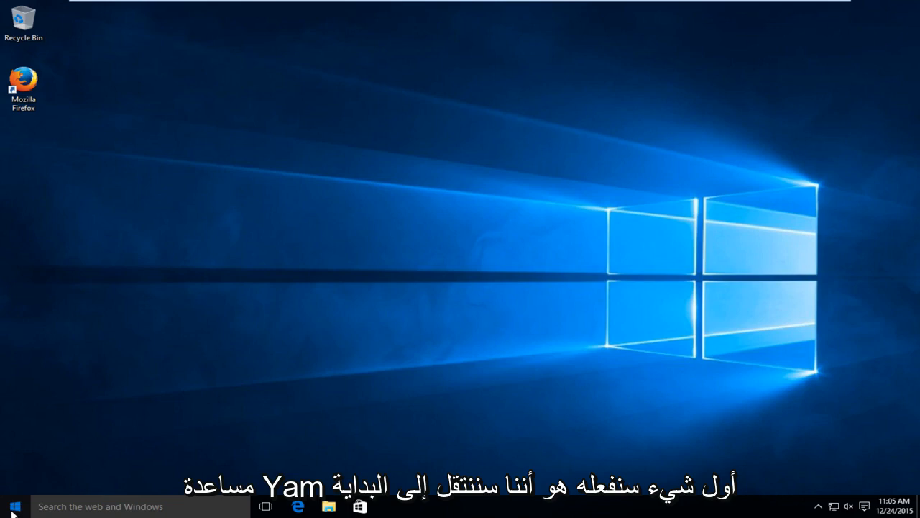
Search 'services' from Start, launch the Services console, and maximize its window.
left_click(14, 506)
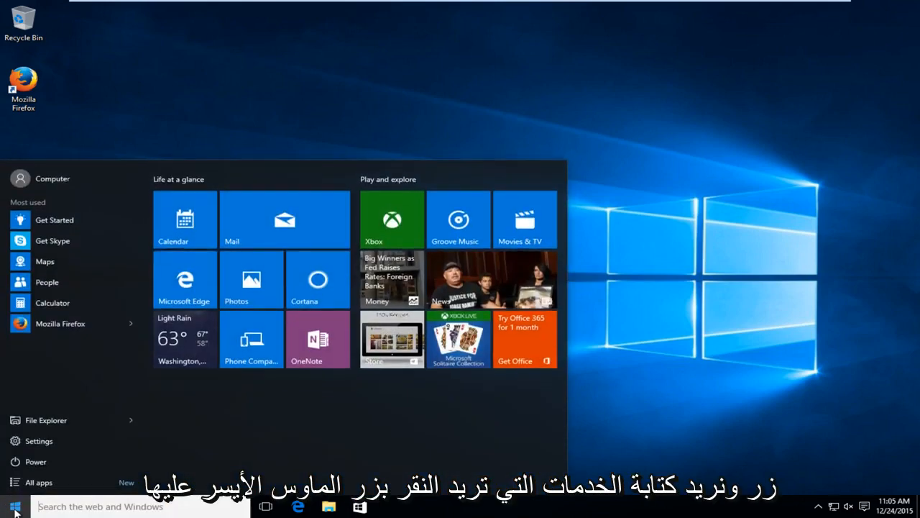
type("services")
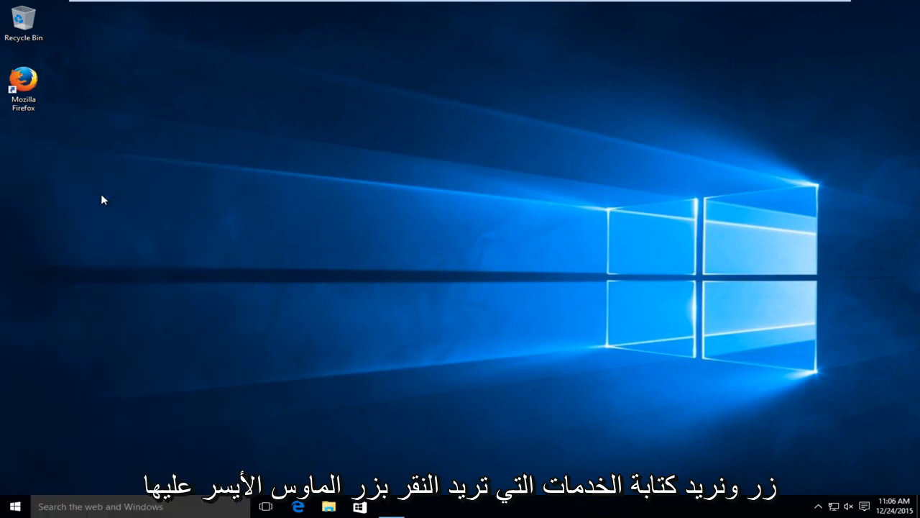
left_click(391, 505)
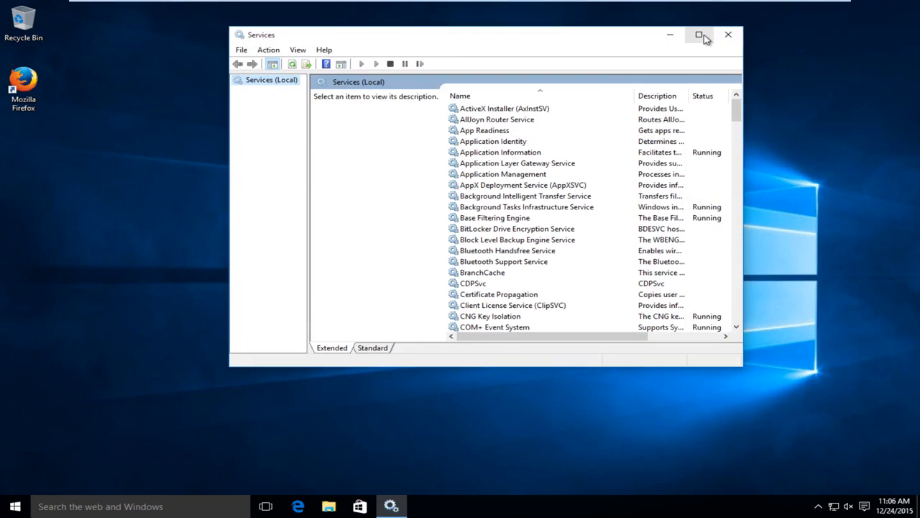
left_click(699, 34)
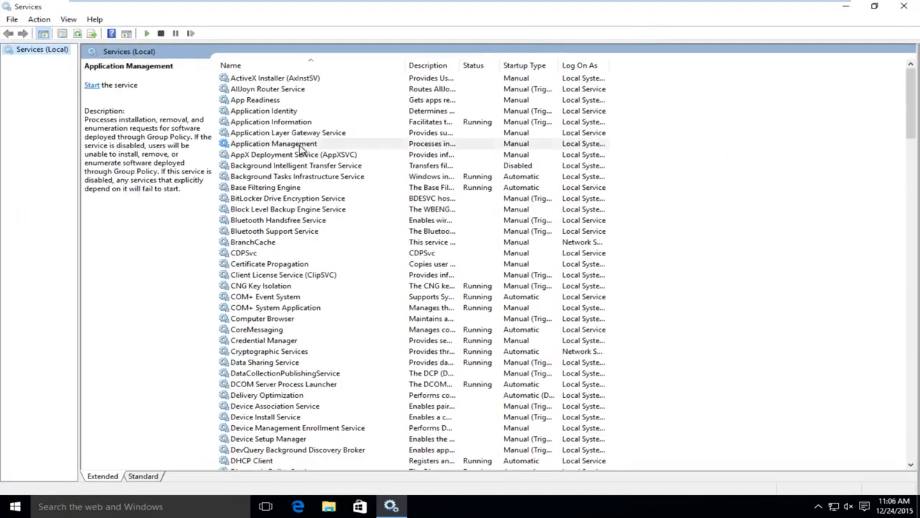
Change Background Intelligent Transfer Service's startup type from Disabled to Automatic.
left_click(273, 143)
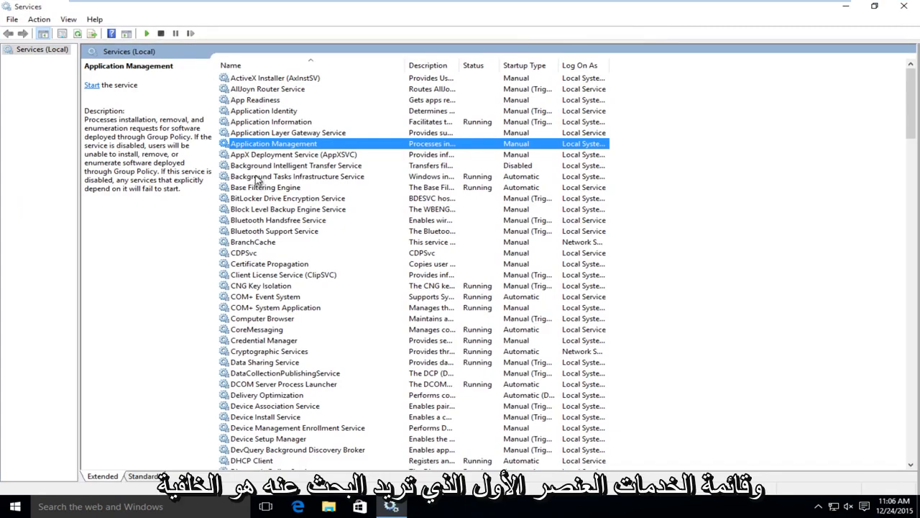
left_click(295, 166)
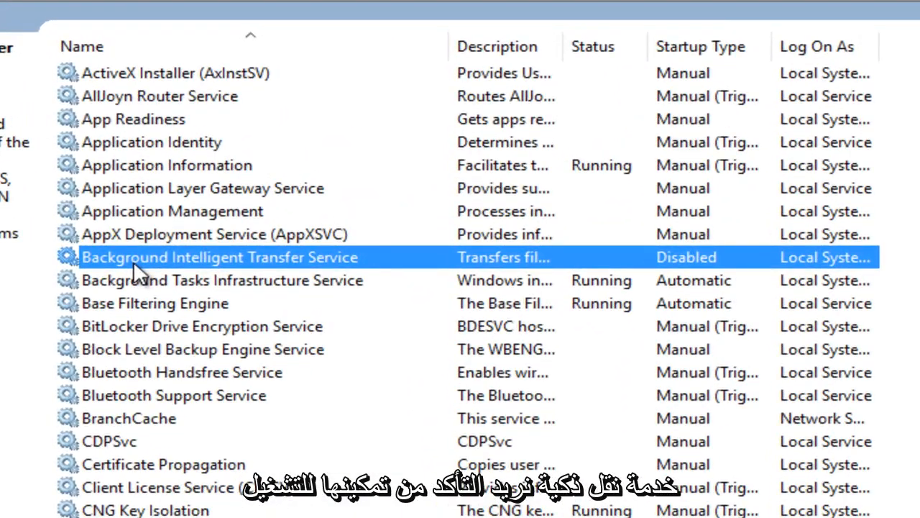
mouse_move(446, 286)
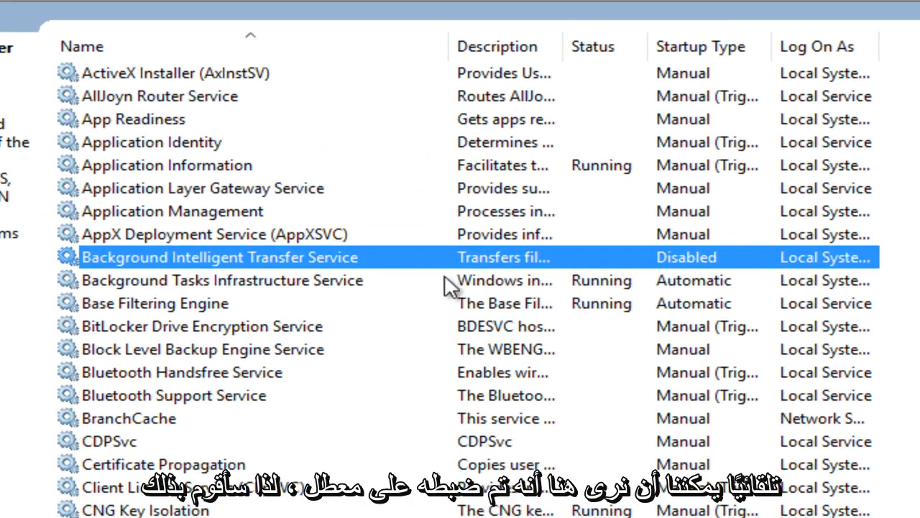
mouse_move(688, 272)
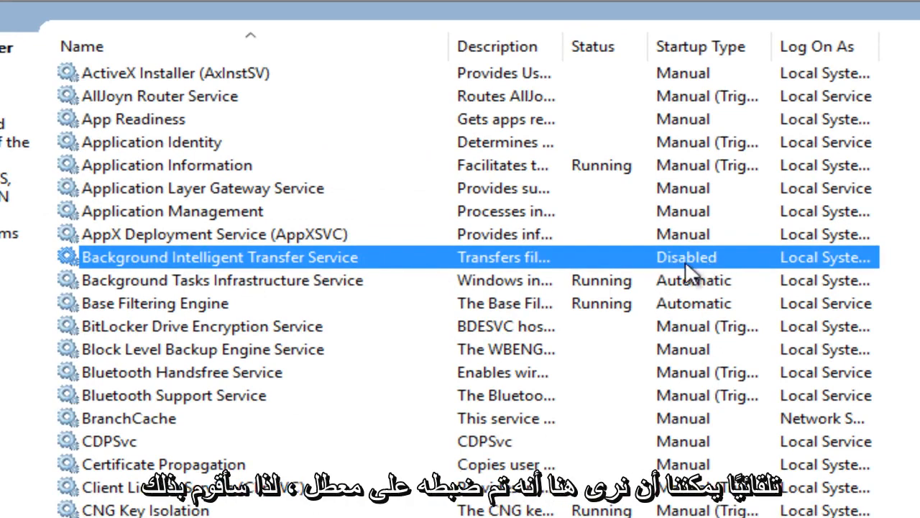
mouse_move(201, 264)
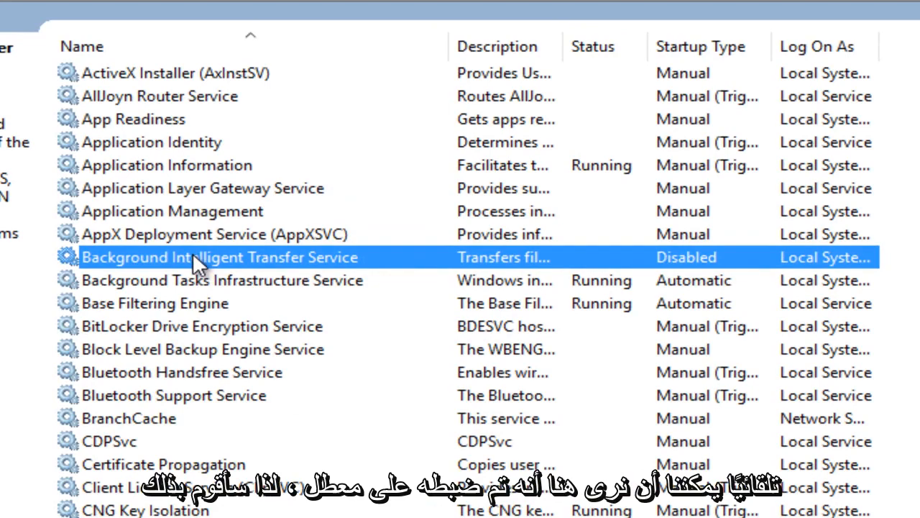
double_click(219, 256)
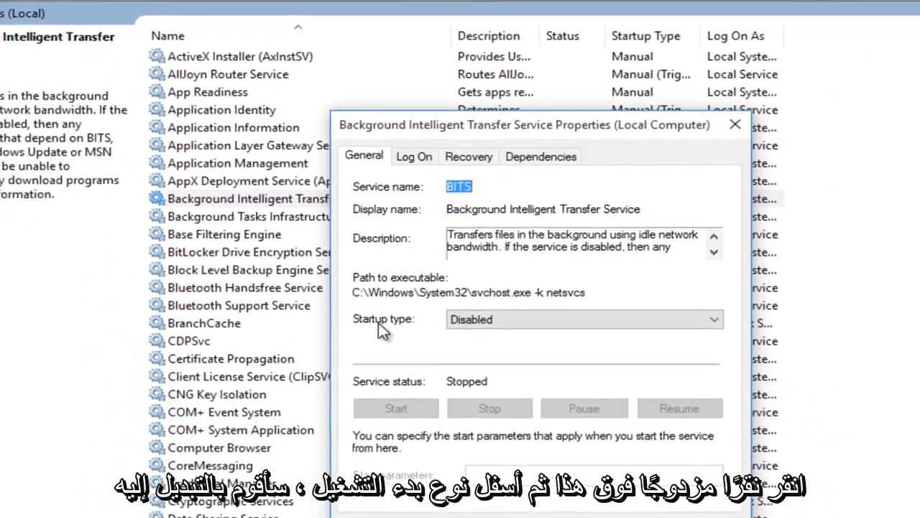
left_click(584, 319)
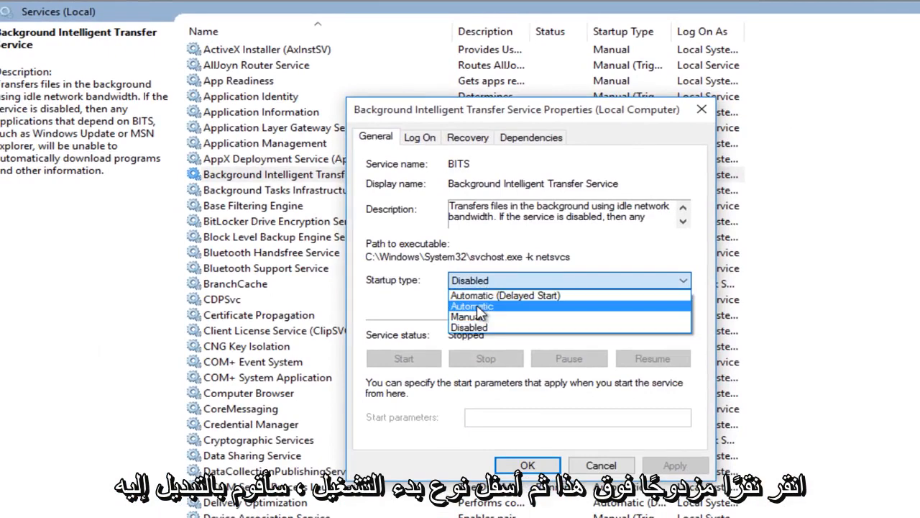
left_click(470, 305)
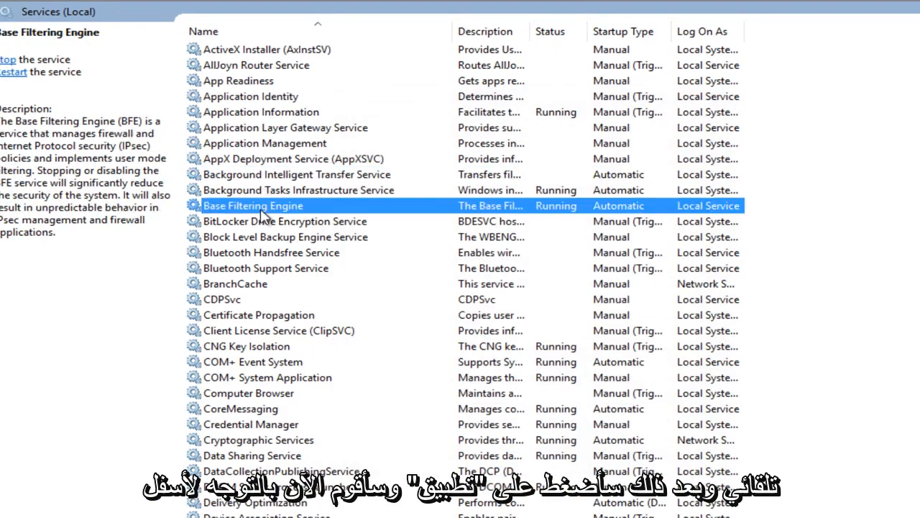
Scroll to Windows Update and save its startup type as Automatic.
scroll("down", 3)
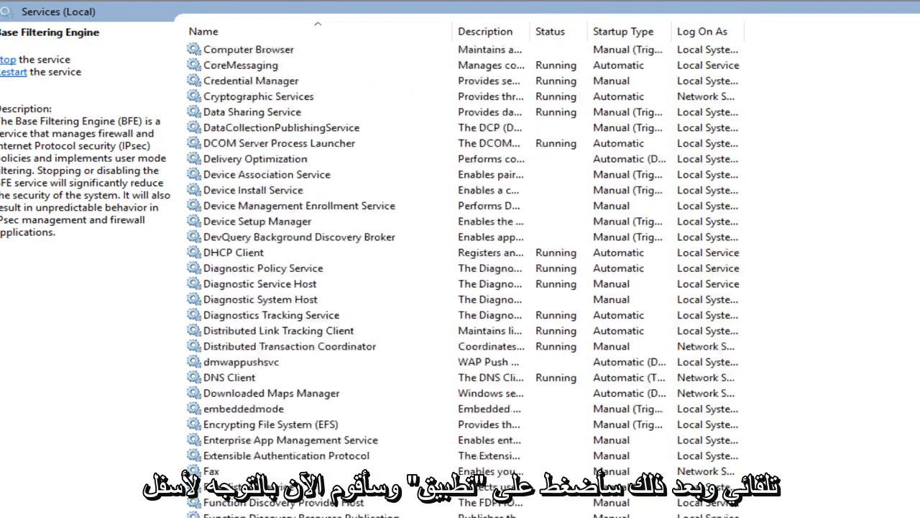
scroll("down", 3)
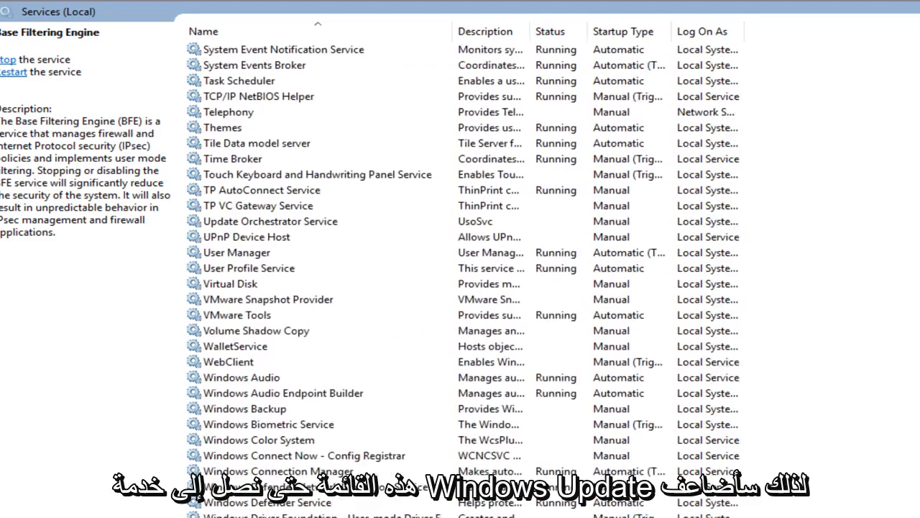
scroll("down", 3)
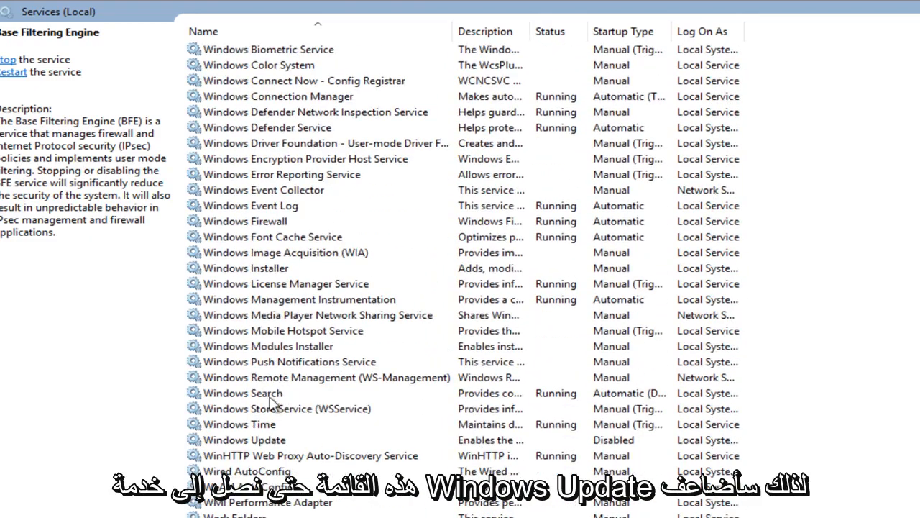
double_click(245, 439)
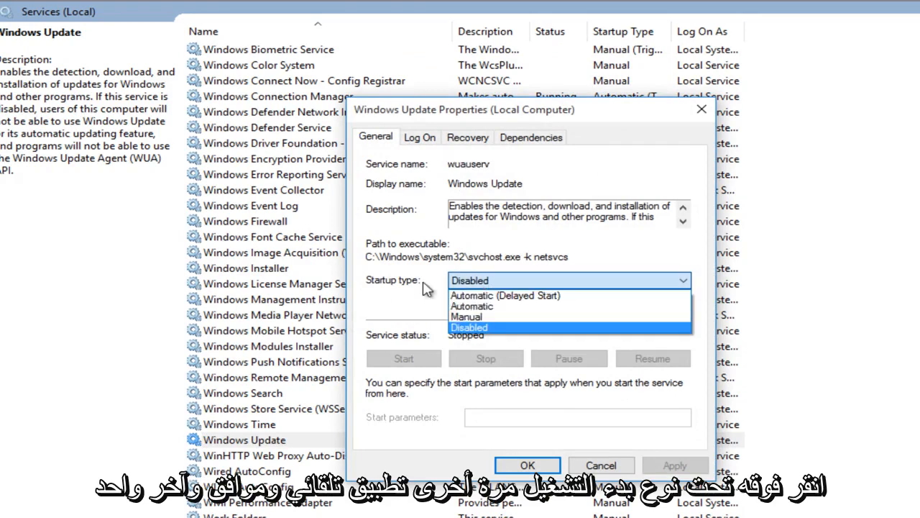
left_click(472, 306)
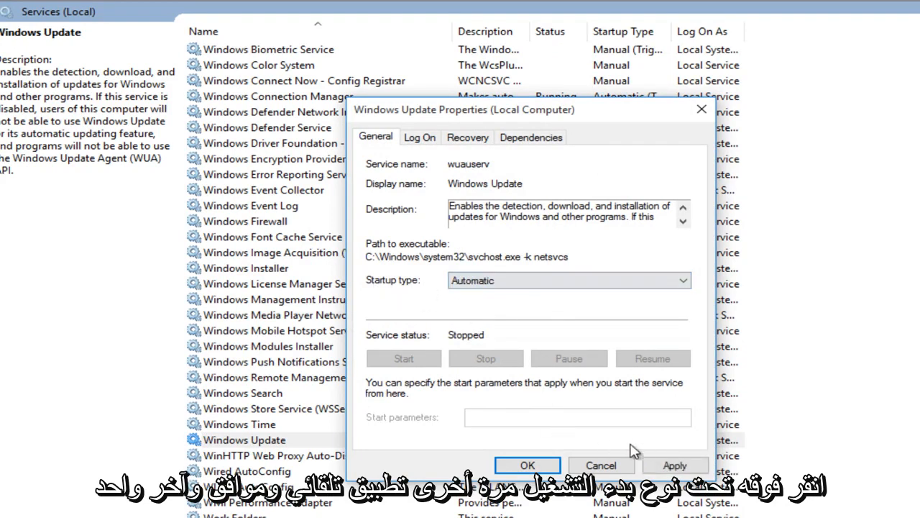
left_click(526, 465)
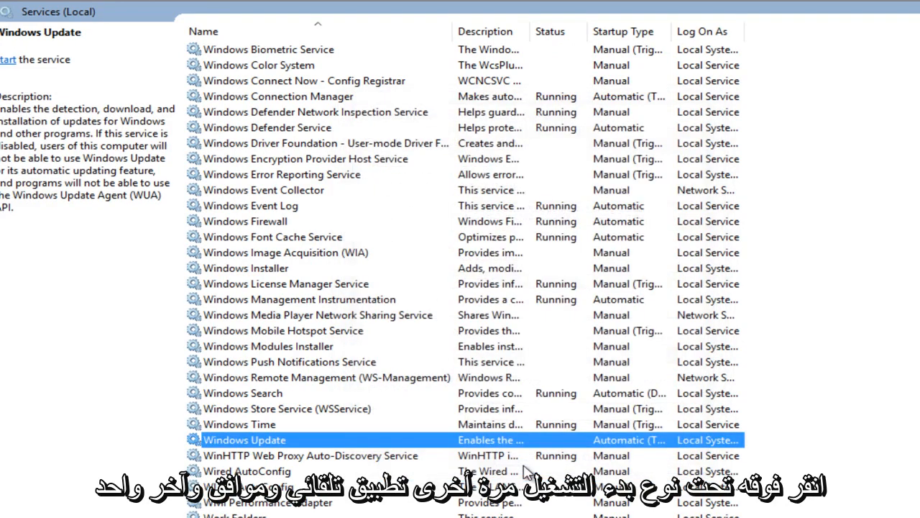
left_click(252, 424)
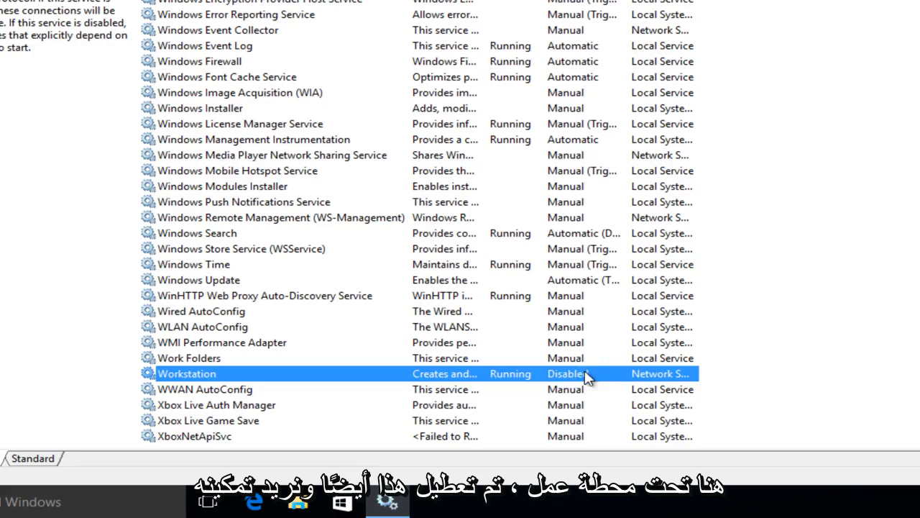
Open Workstation's properties and switch its startup type from Disabled to Automatic.
scroll("down", 3)
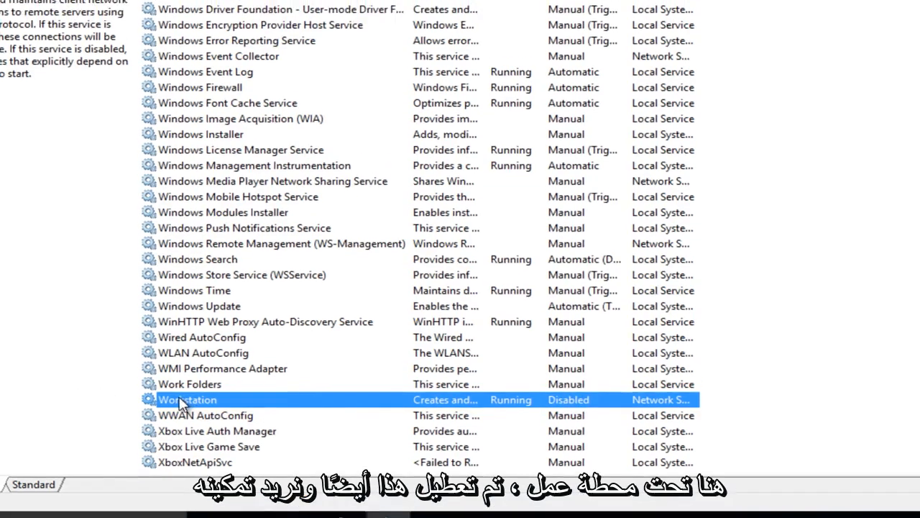
double_click(187, 399)
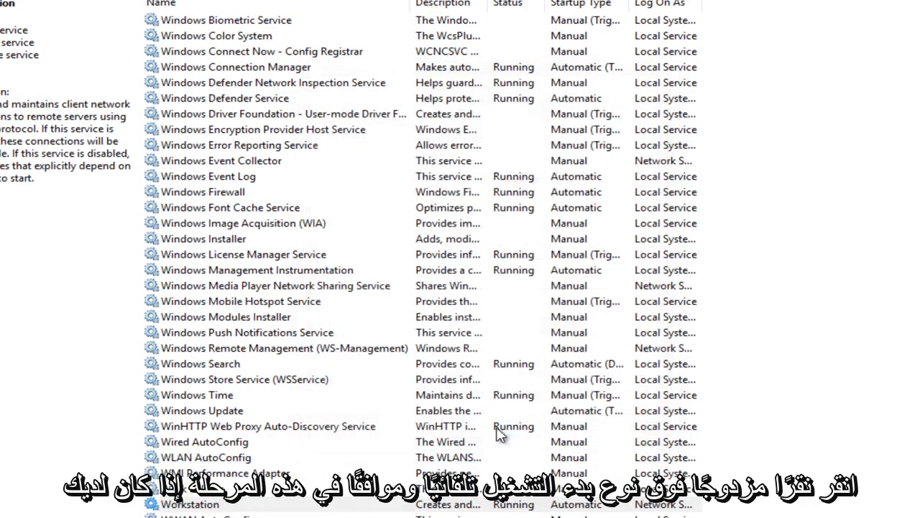
left_click(244, 378)
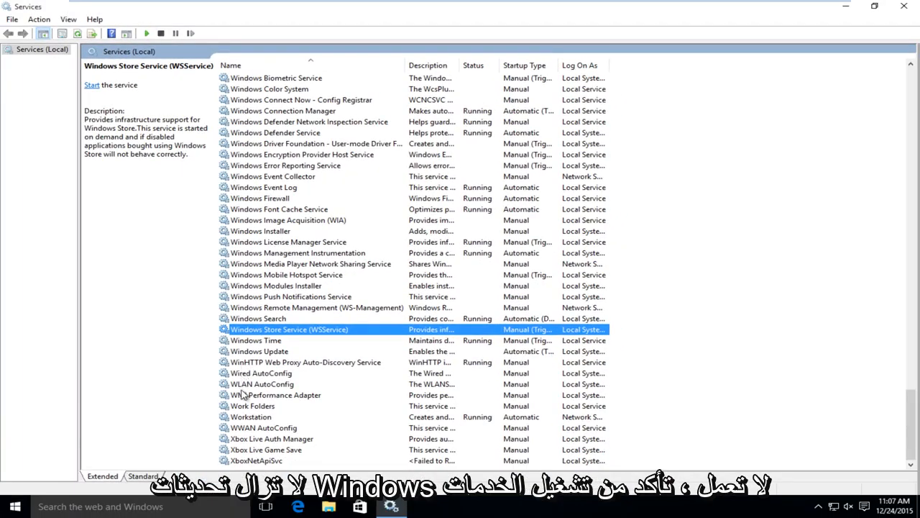
Stop and then start the Workstation service from its properties dialog.
left_click(251, 416)
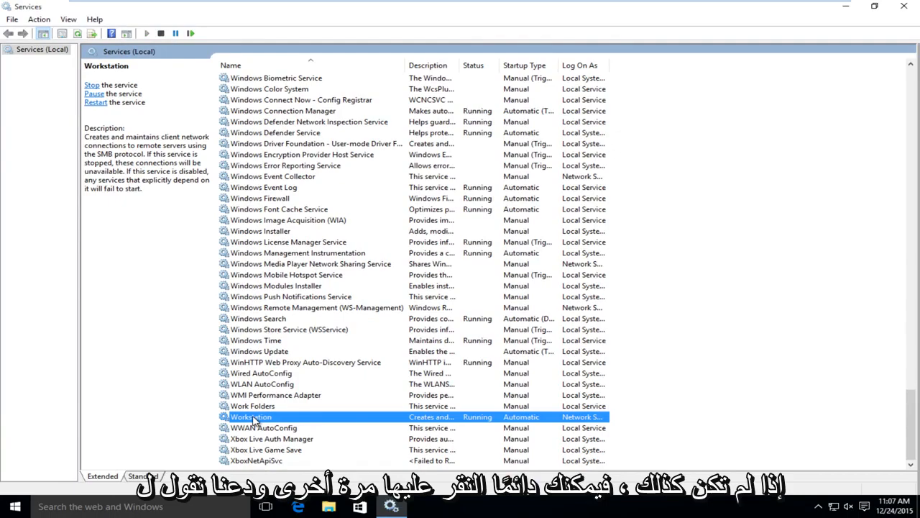
double_click(250, 416)
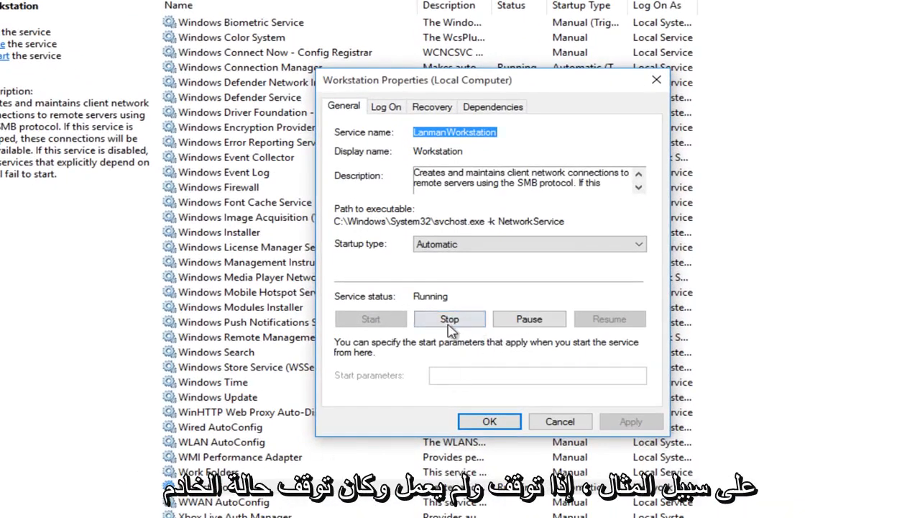
left_click(450, 318)
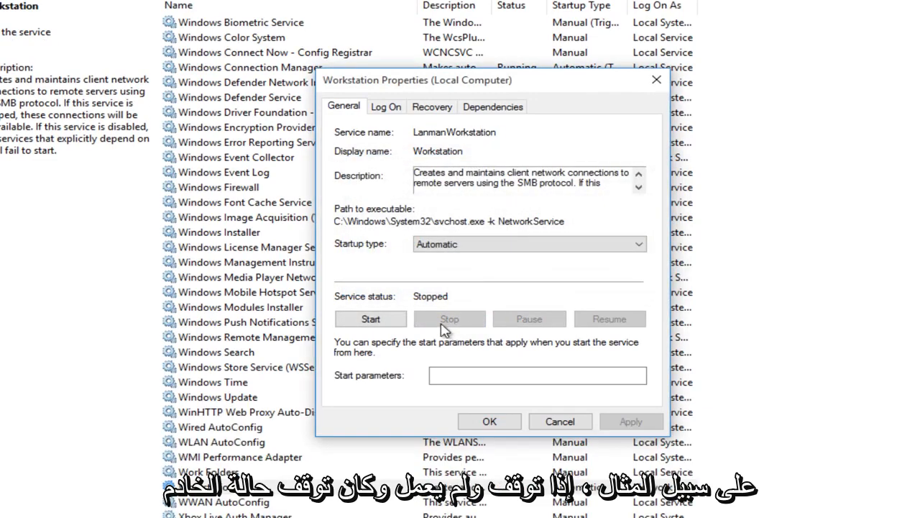
mouse_move(538, 127)
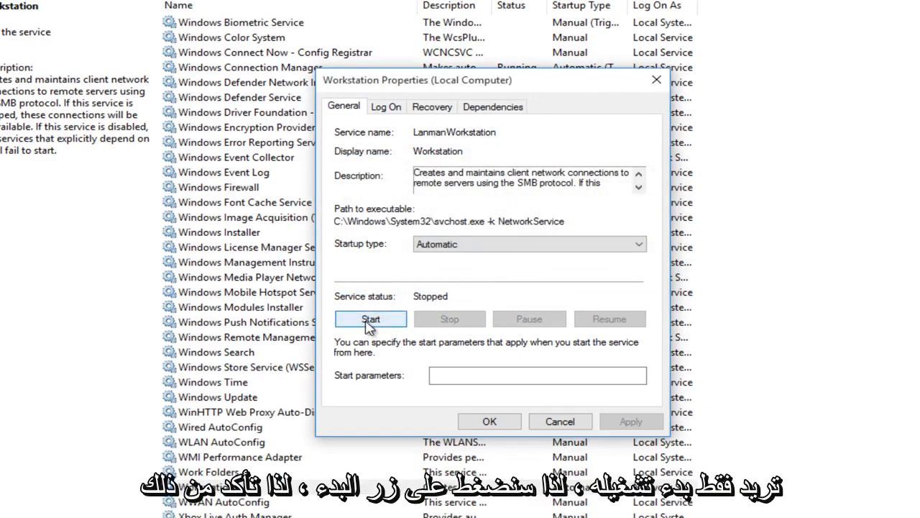
left_click(371, 318)
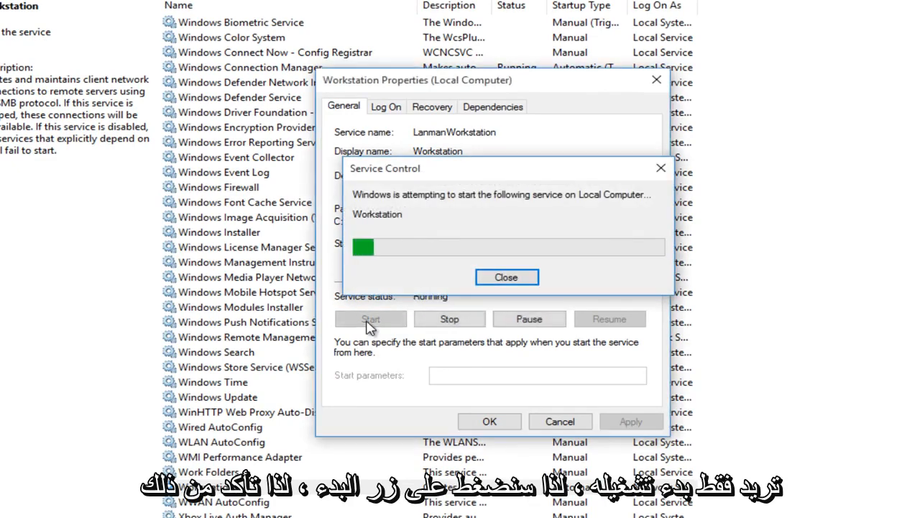
left_click(507, 277)
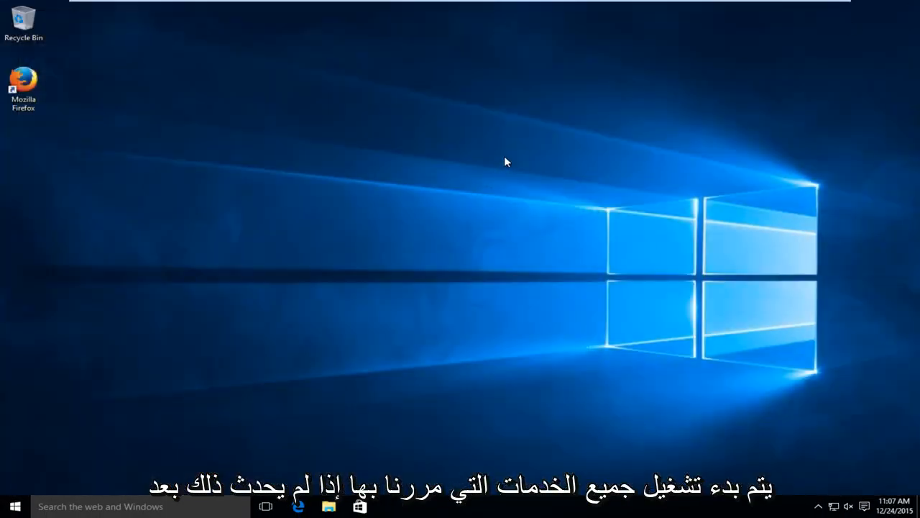
mouse_move(80, 454)
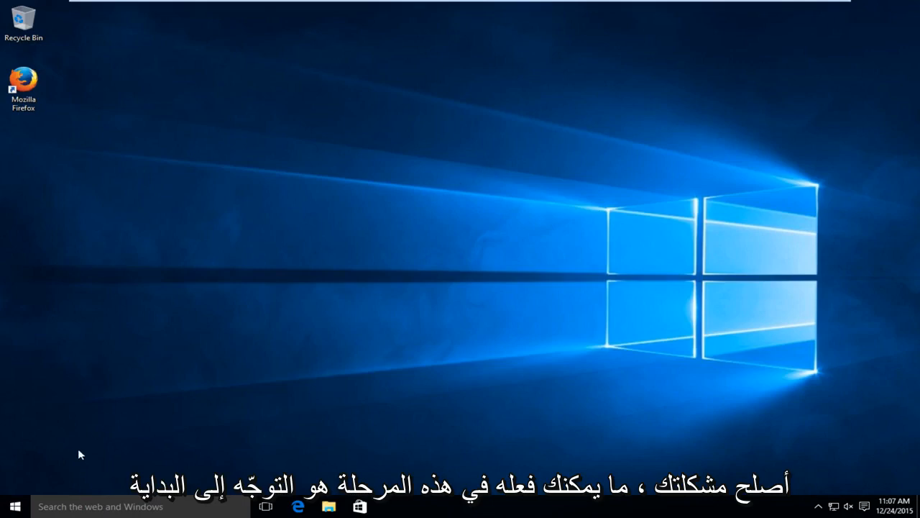
Search 'ms' from the Start menu and launch System Configuration.
left_click(11, 505)
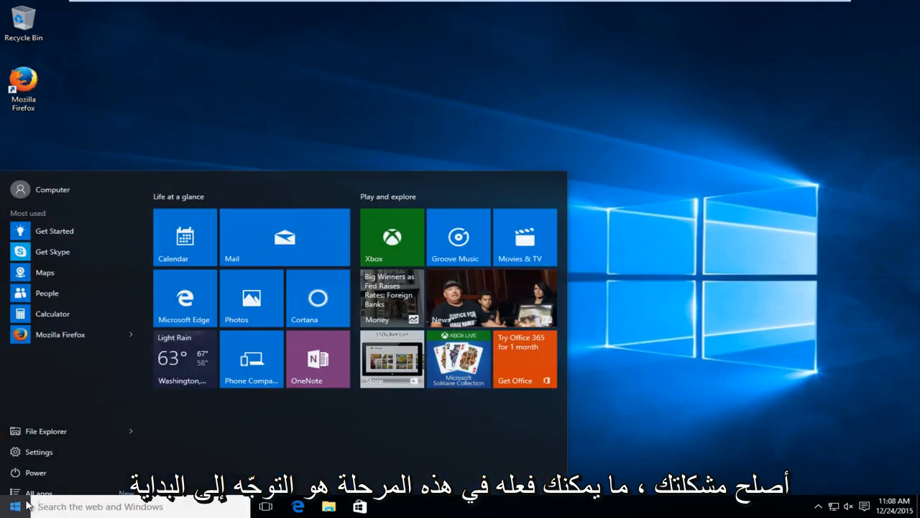
type("msconfig")
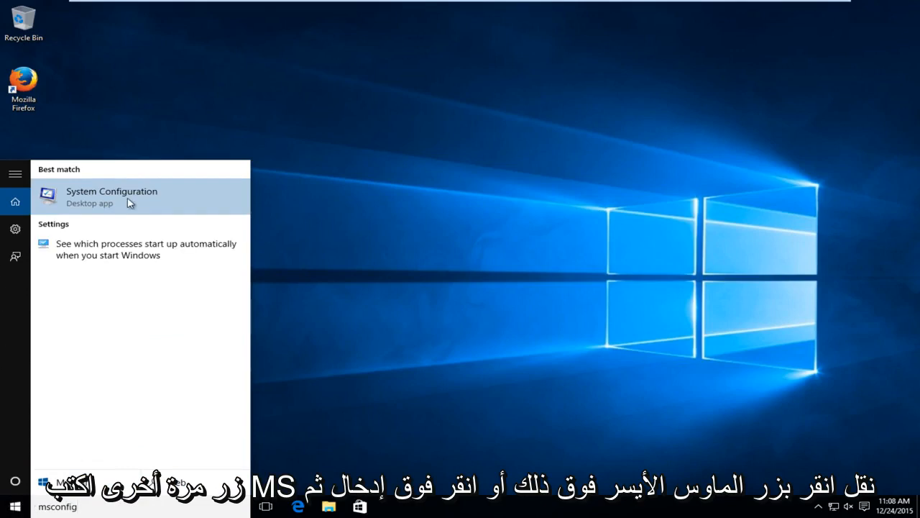
left_click(111, 196)
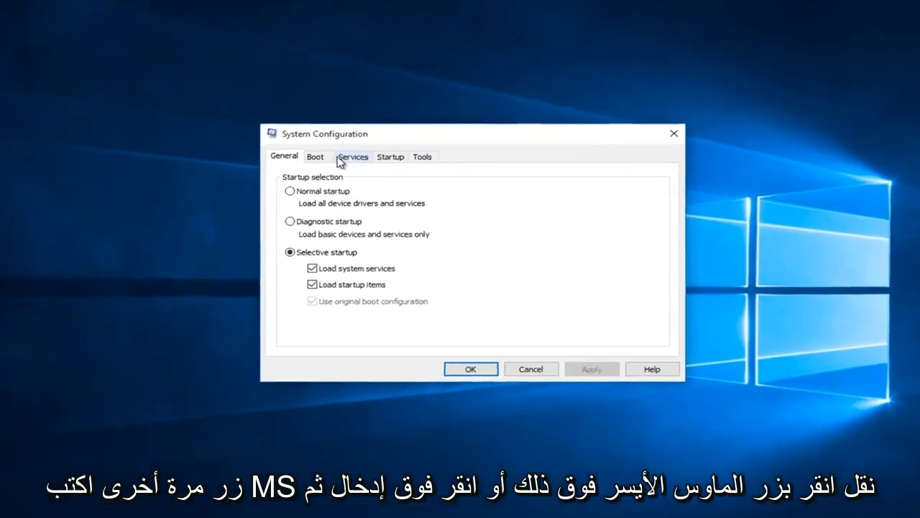
On the Services tab, tick Hide all Microsoft services to list only third-party services.
left_click(353, 156)
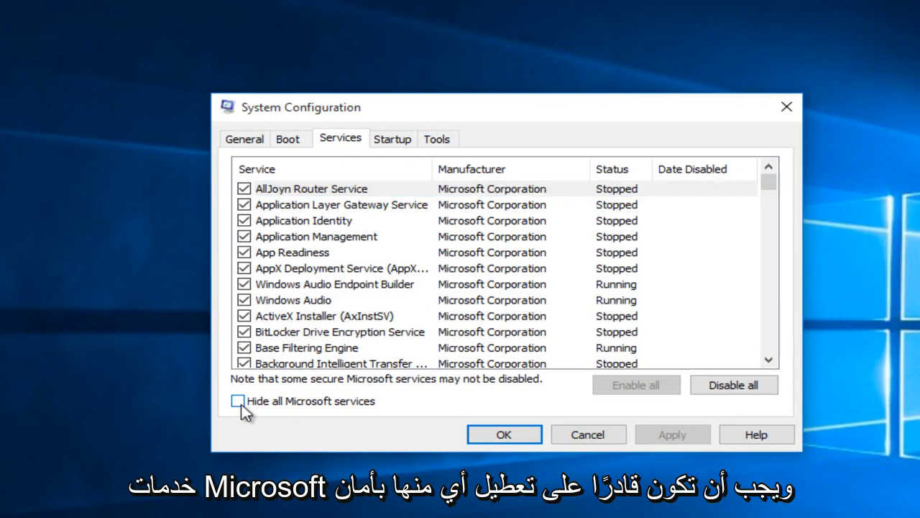
left_click(238, 401)
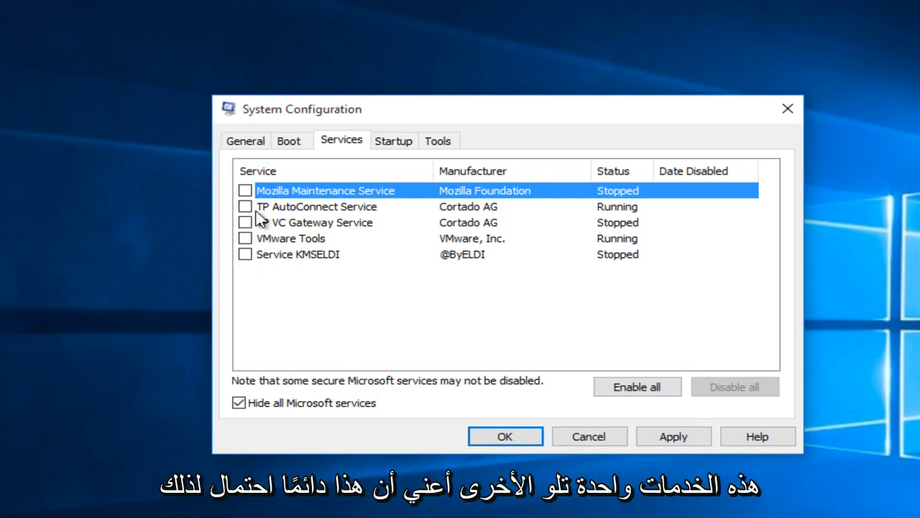
mouse_move(260, 239)
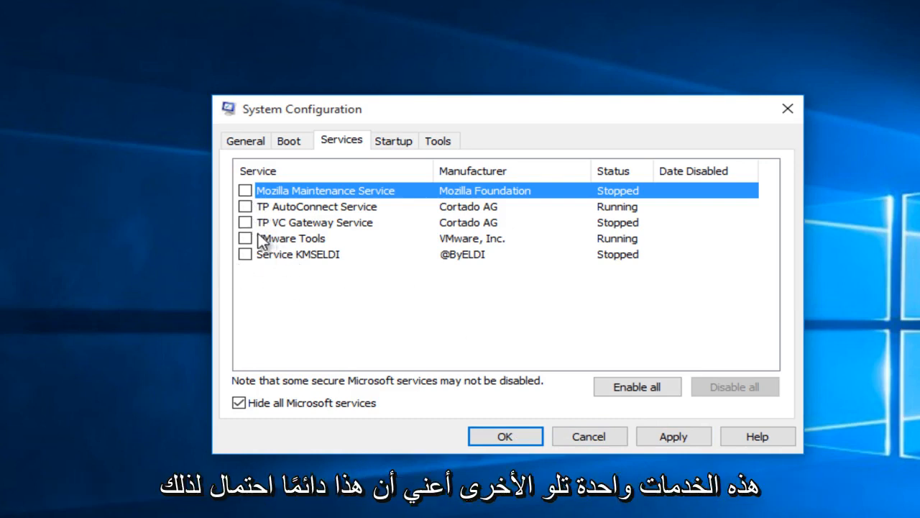
mouse_move(264, 283)
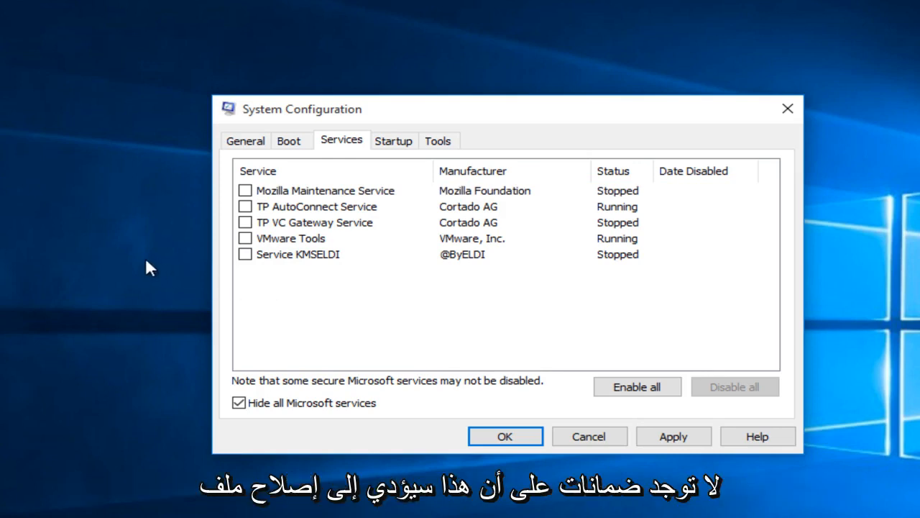
mouse_move(150, 270)
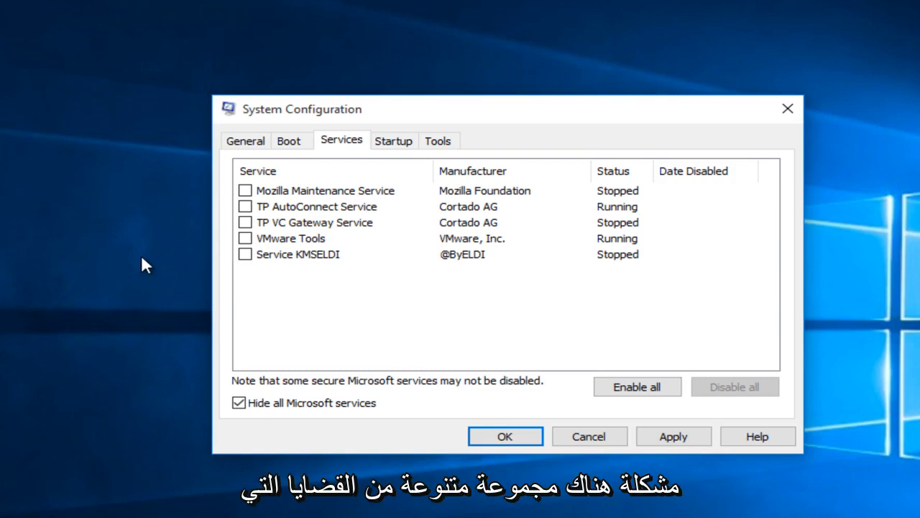
mouse_move(54, 319)
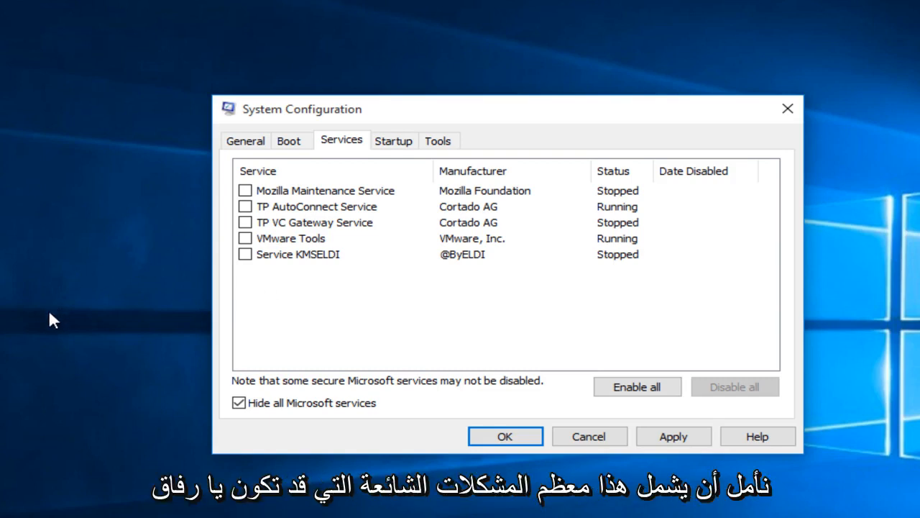
mouse_move(45, 325)
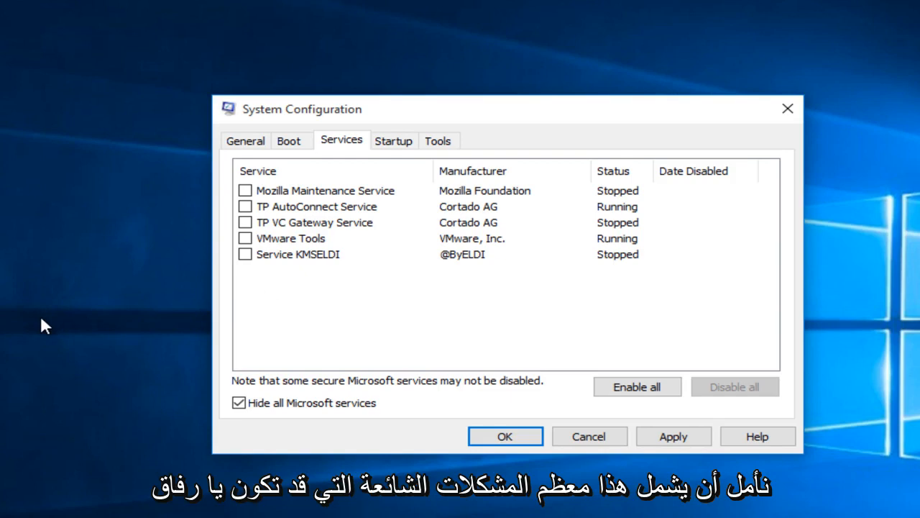